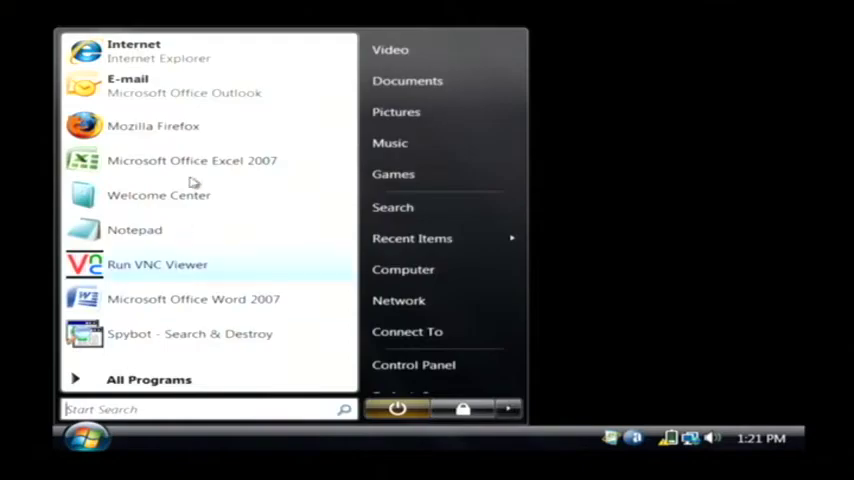
# Step: Launch Mozilla Firefox from the Start menu to its start page
pyautogui.click(152, 126)
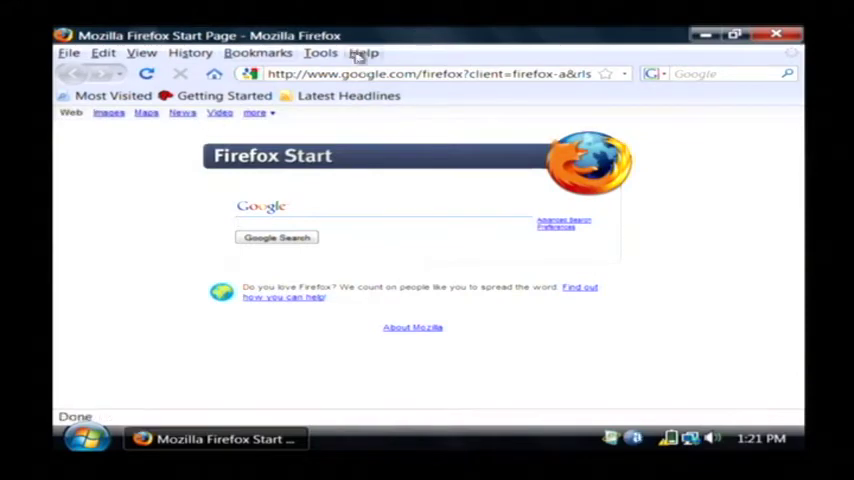
pyautogui.moveTo(370, 72)
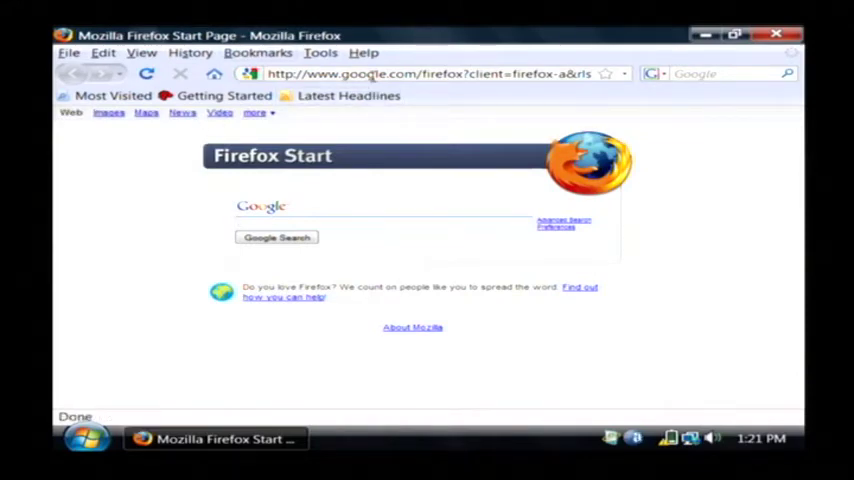
# Step: Navigate to the YouTube home page via the 'youtube' address-bar suggestion
pyautogui.write('youtube')
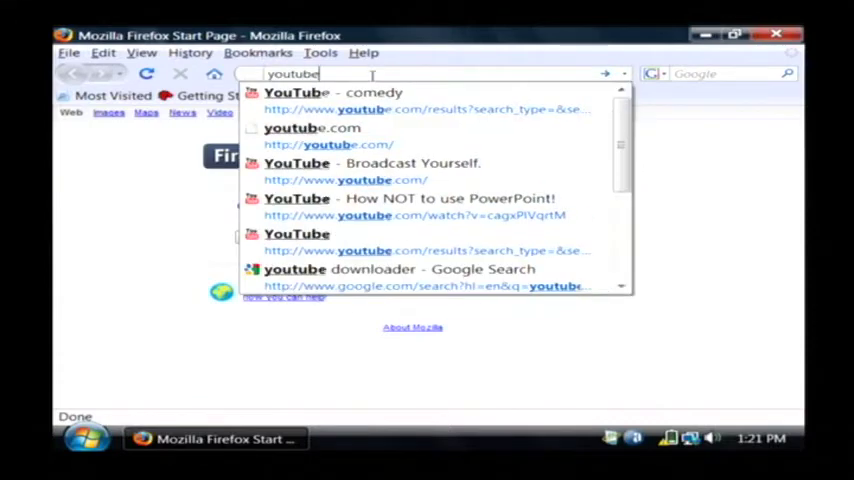
pyautogui.click(312, 128)
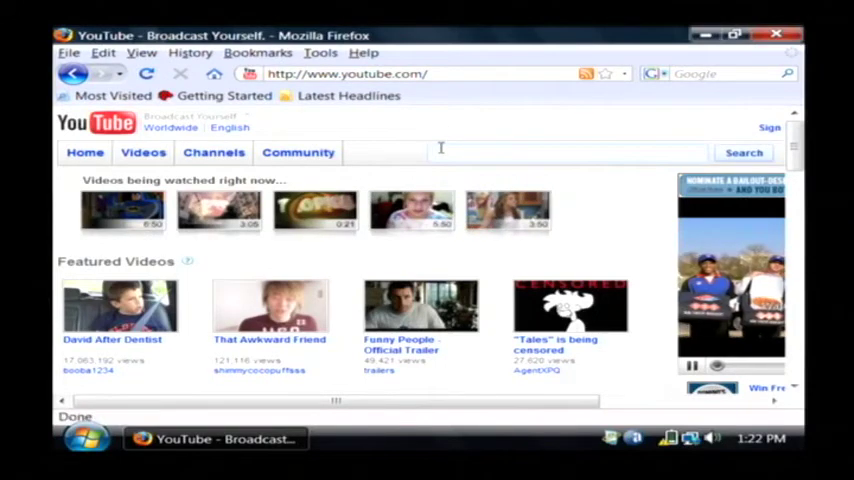
# Step: Add YouTube's search field as a keyword search named 'Youtube Search' with keyword 'yt'
pyautogui.rightClick(440, 152)
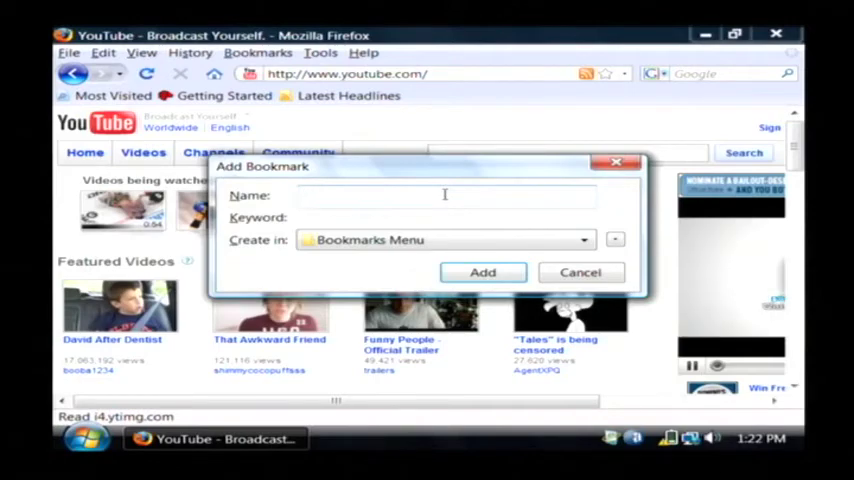
pyautogui.write('Youtube Search')
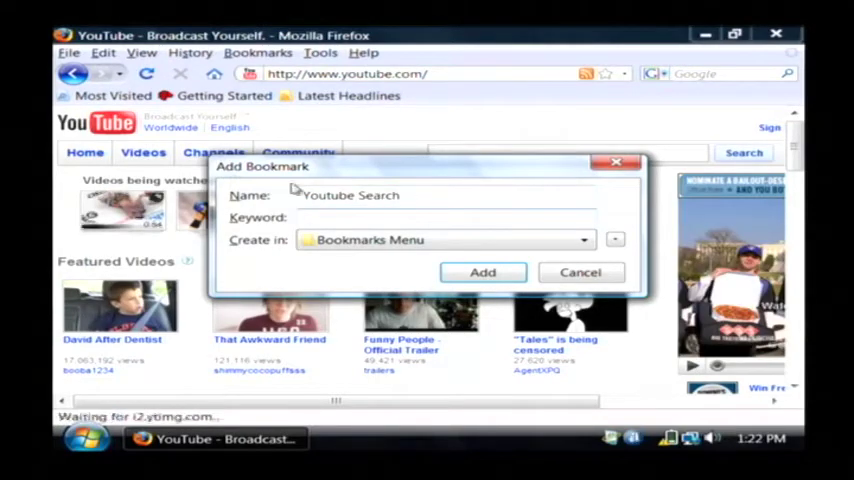
pyautogui.write('y')
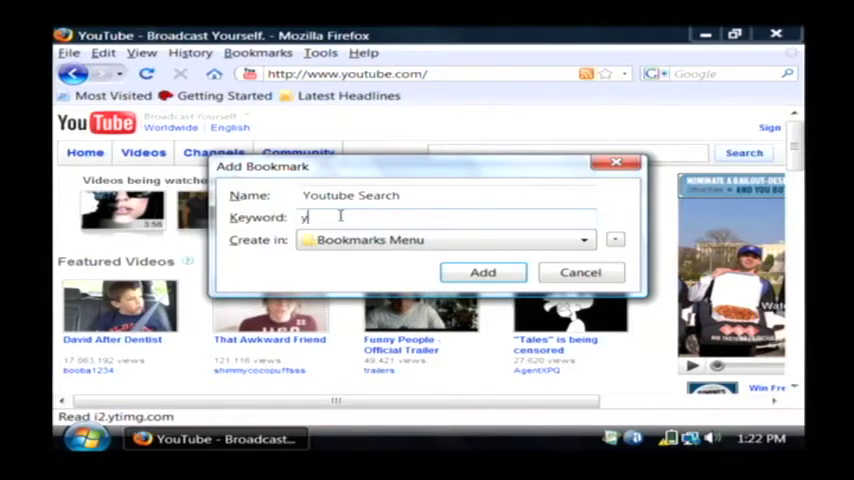
pyautogui.write('t')
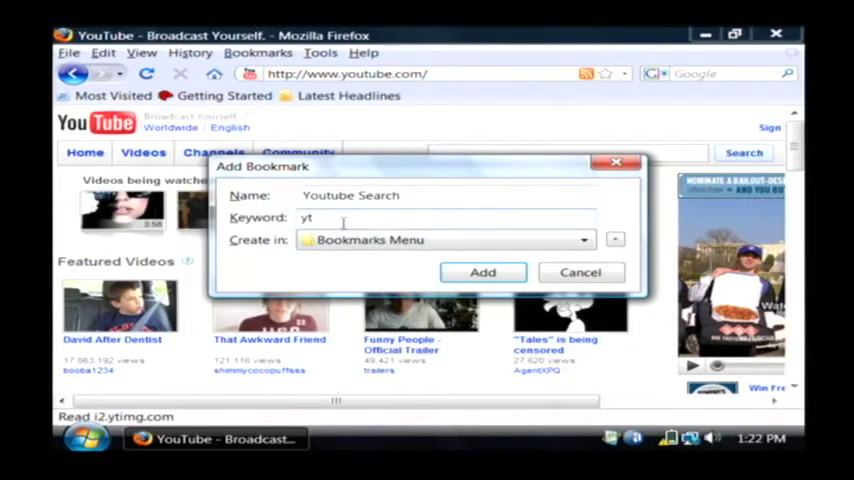
pyautogui.click(482, 272)
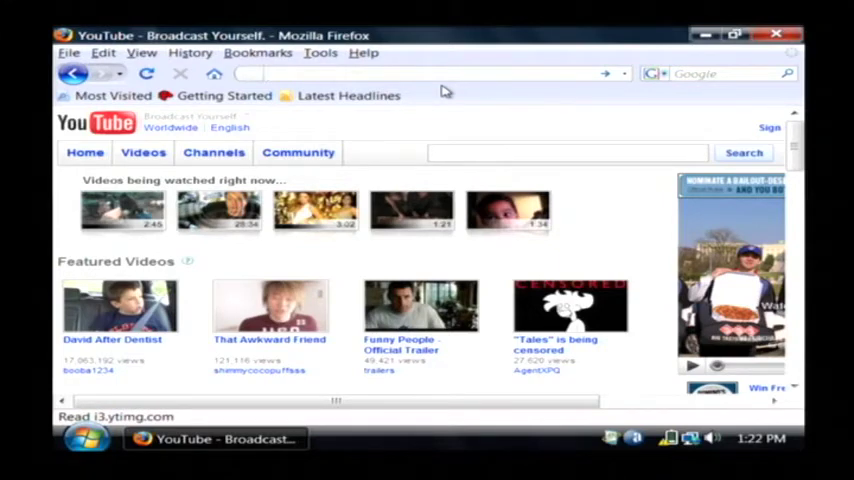
# Step: Search YouTube for 'funny videos' from the address bar using the 'yt' keyword
pyautogui.click(260, 72)
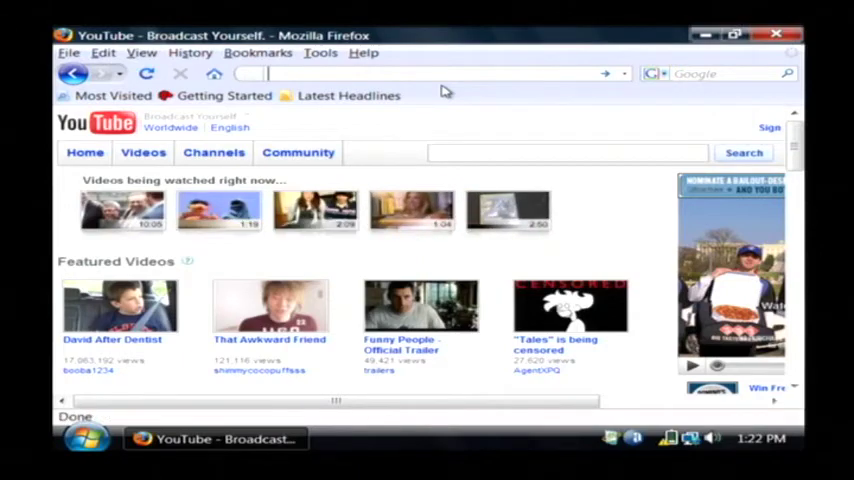
pyautogui.write('yt')
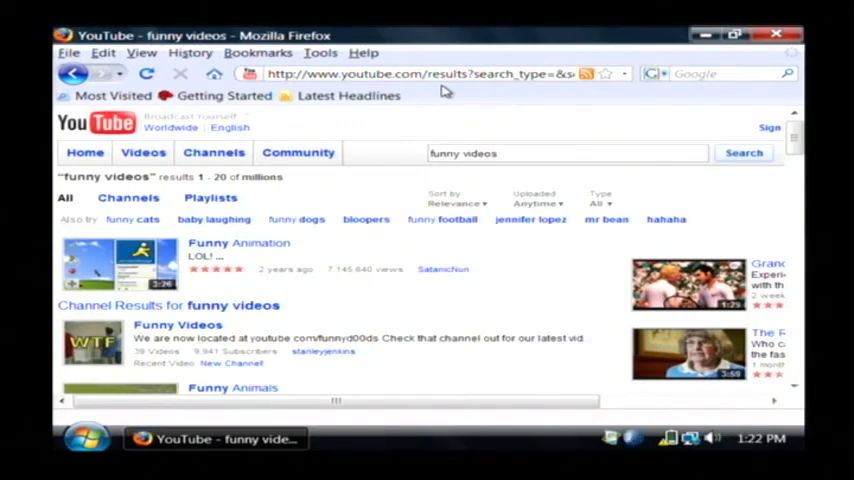
pyautogui.moveTo(428, 108)
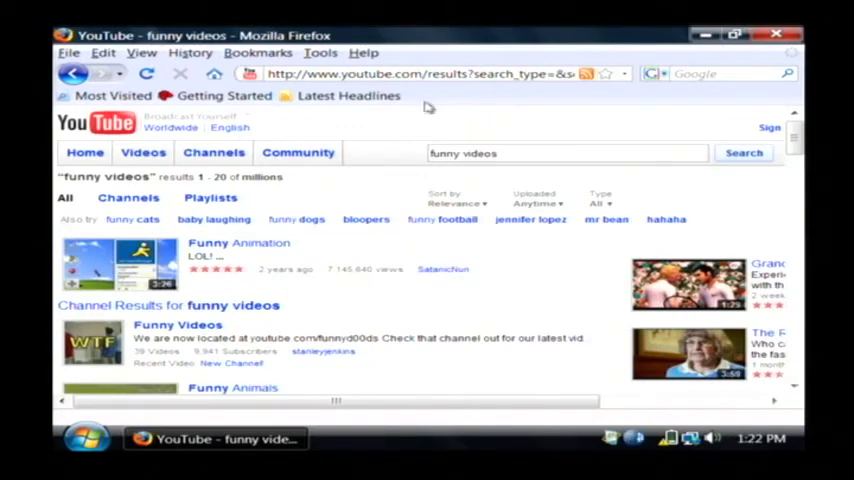